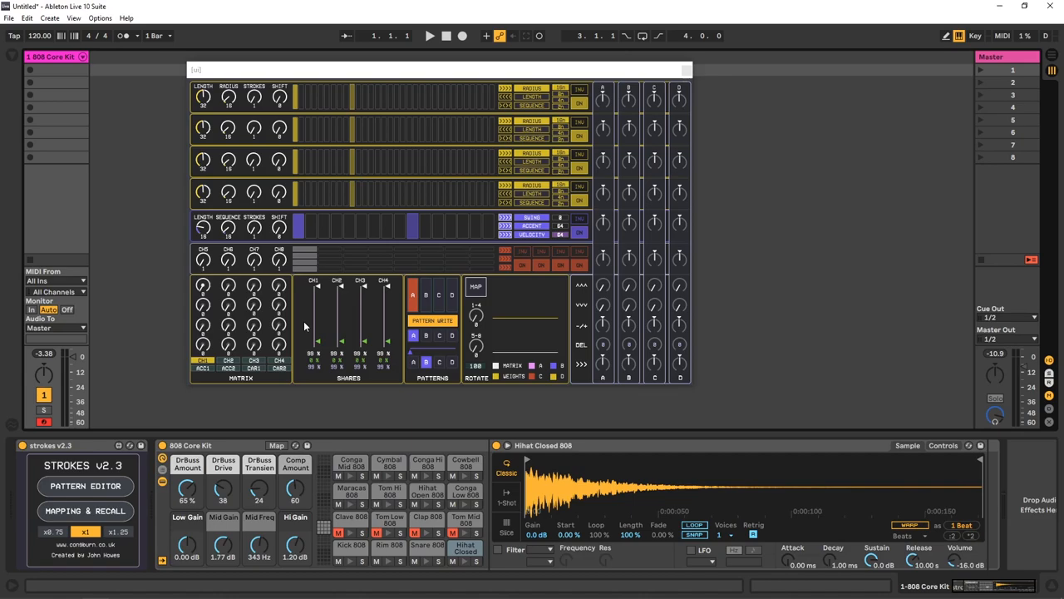
pyautogui.moveTo(357, 191)
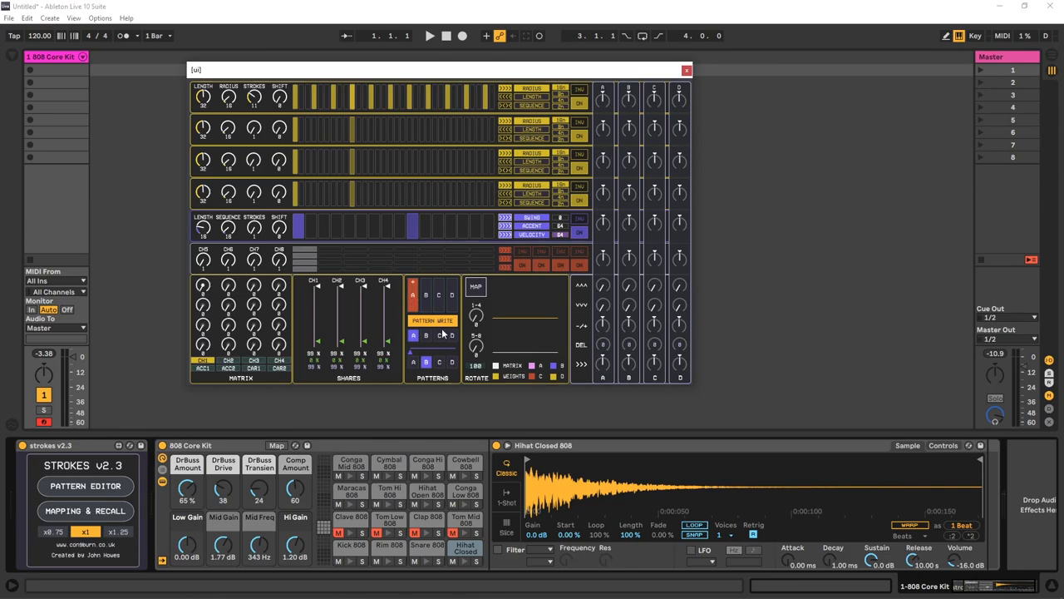
pyautogui.moveTo(416, 379)
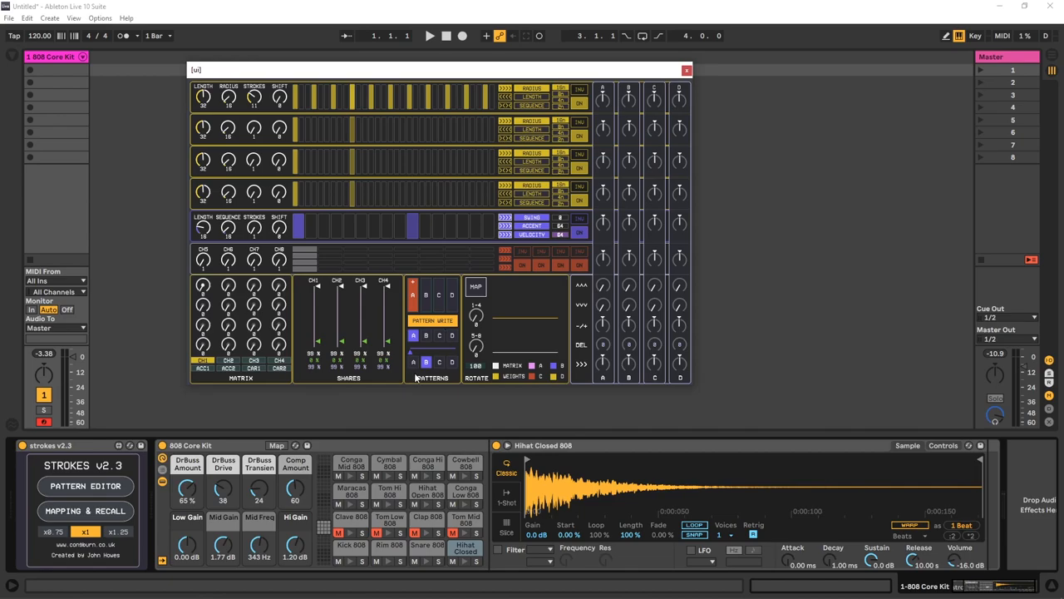
pyautogui.moveTo(461, 323)
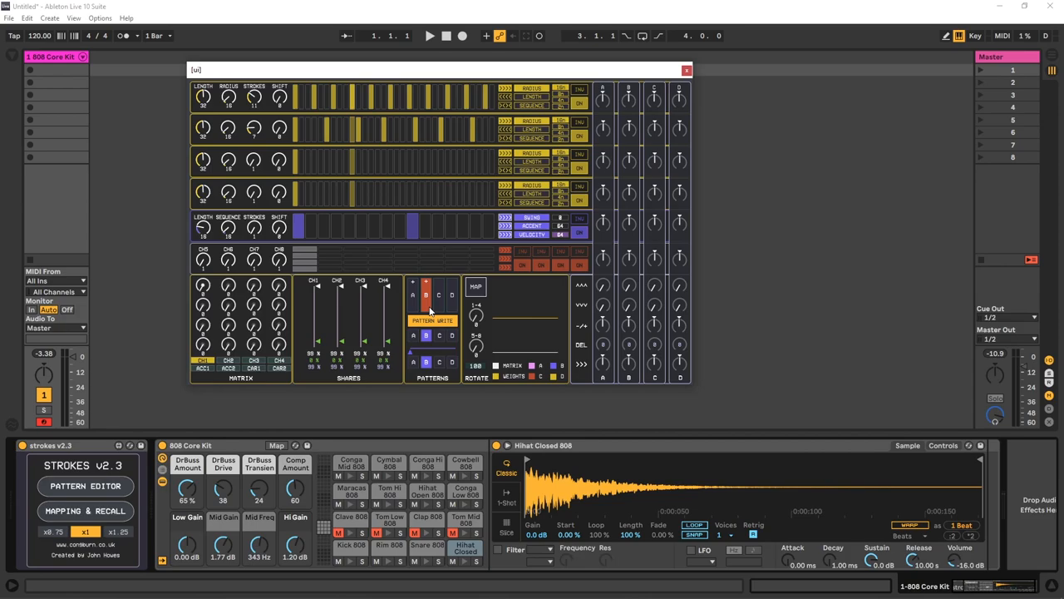
pyautogui.moveTo(349, 256)
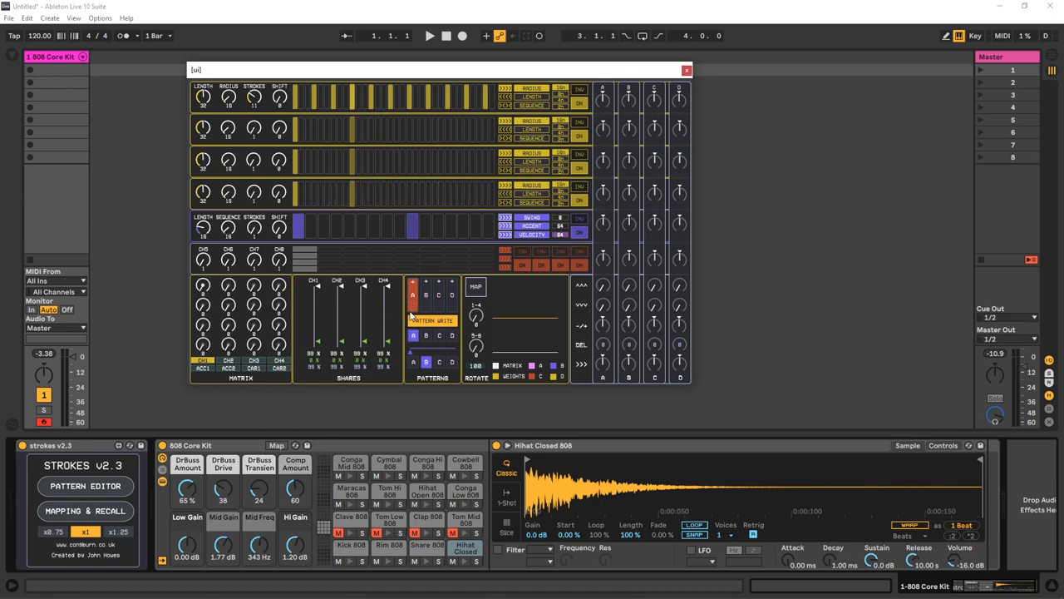
# - Create an empty MIDI clip in the first Session slot of the 808 Core Kit track
pyautogui.click(425, 297)
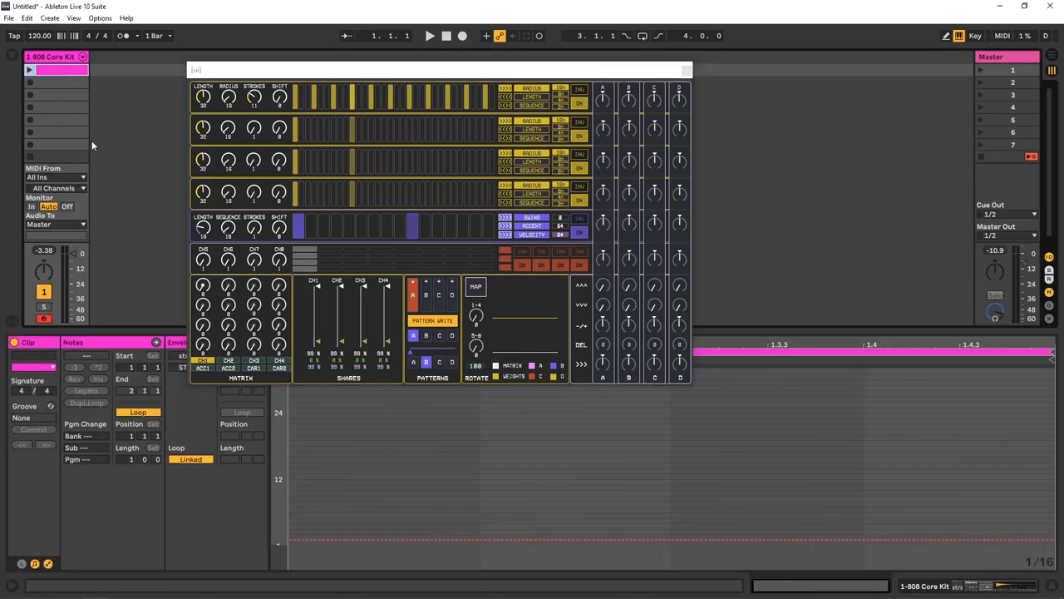
# - Add clips to slots 2–4, name the fourth clip D, and launch clip C to recall pattern C
pyautogui.click(56, 83)
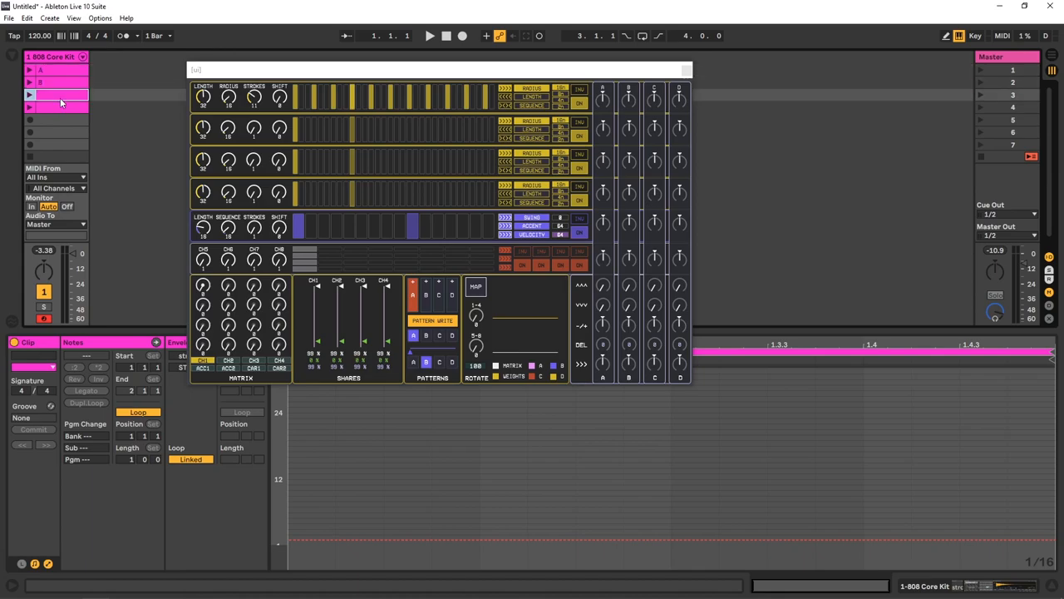
pyautogui.click(62, 106)
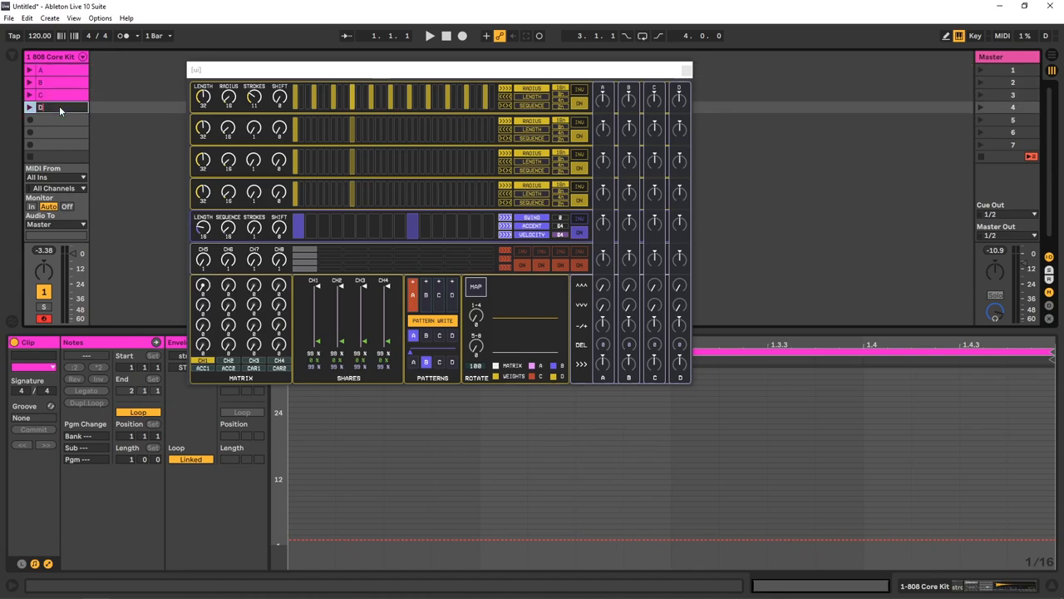
pyautogui.click(58, 95)
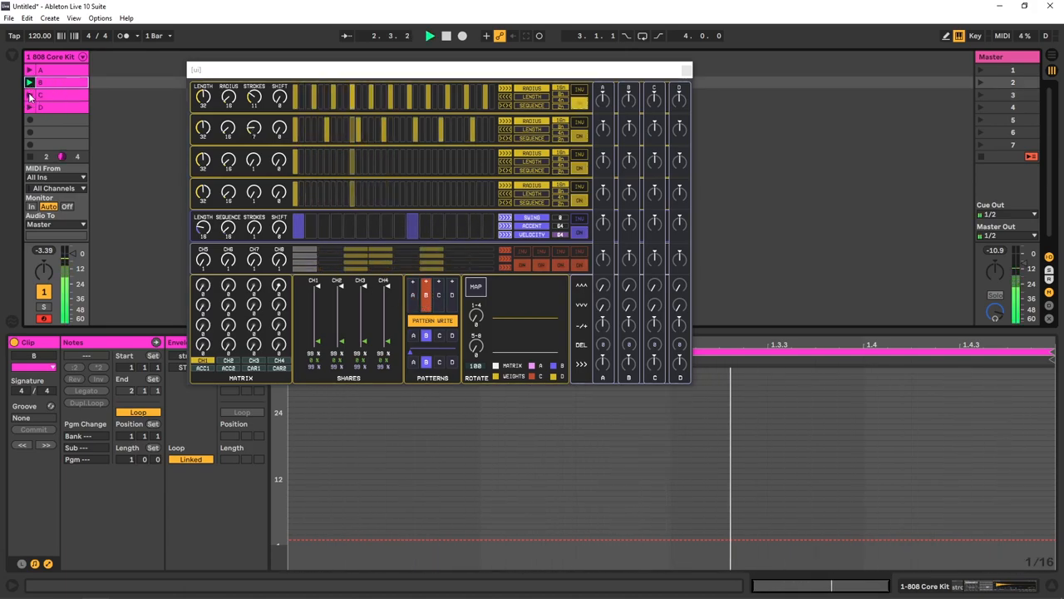
pyautogui.click(33, 94)
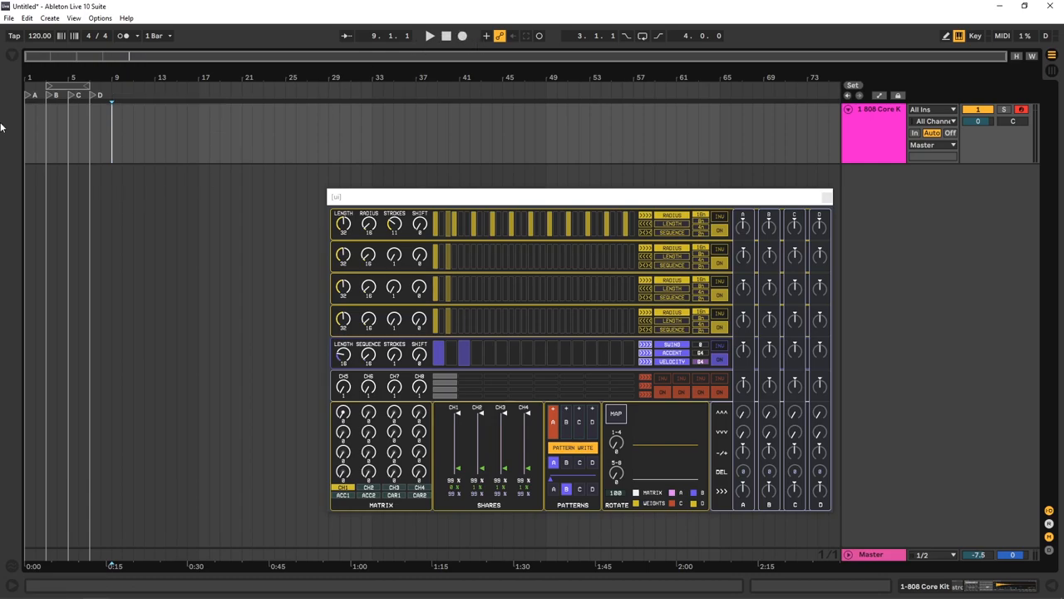
# - Press Stop twice to halt playback and rewind to 1.1.1, then click the adjacent transport button
pyautogui.click(445, 35)
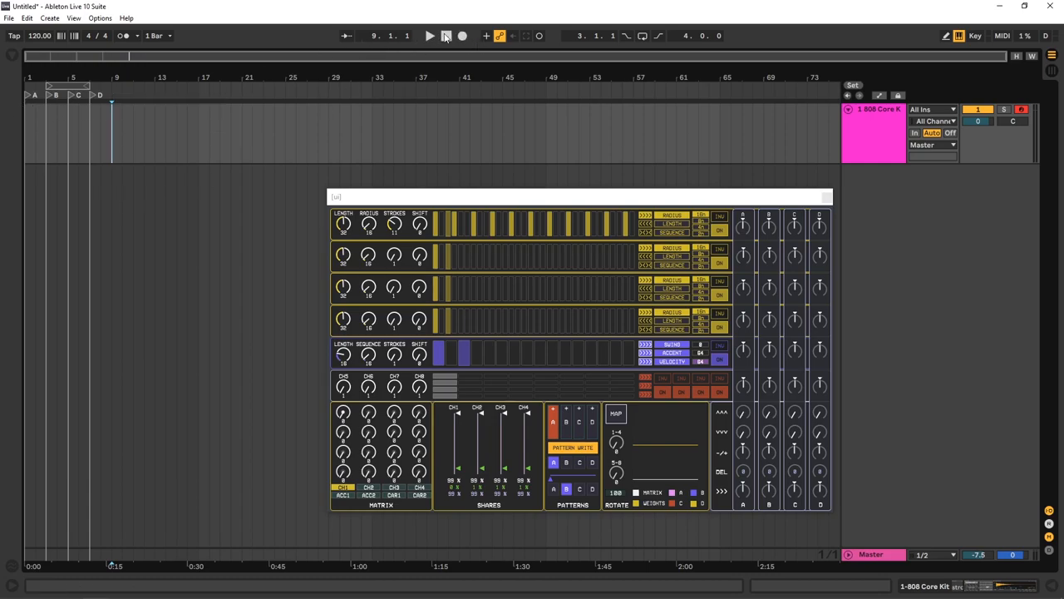
pyautogui.click(445, 35)
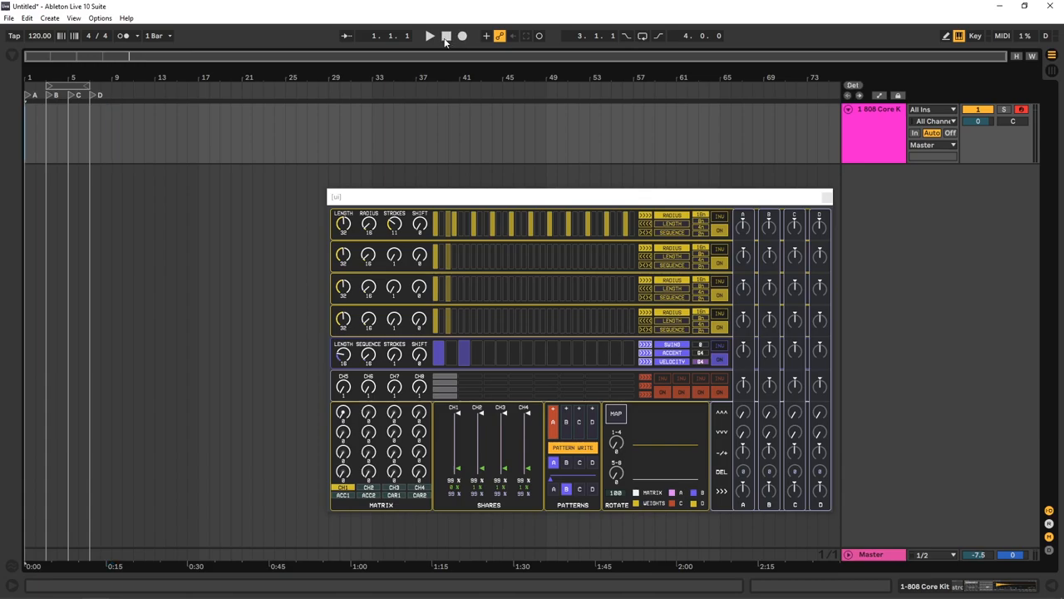
pyautogui.click(430, 35)
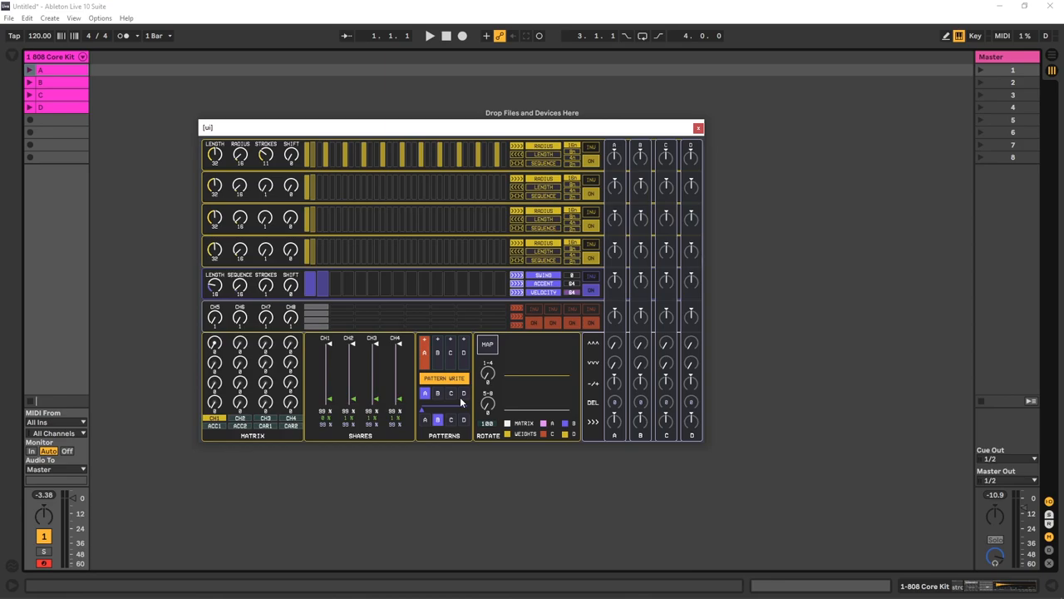
pyautogui.moveTo(430, 412)
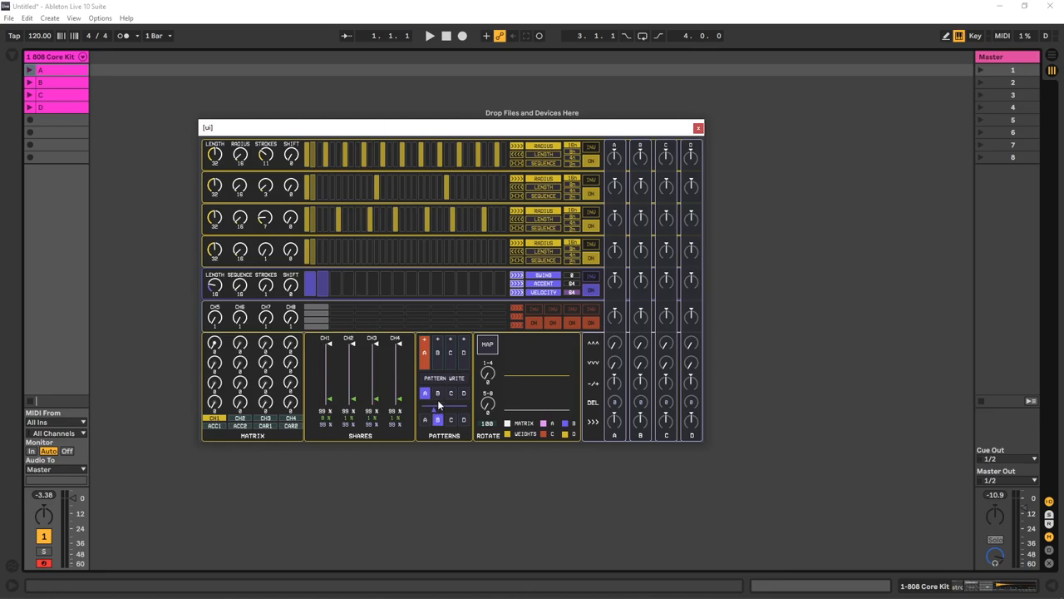
pyautogui.moveTo(439, 406)
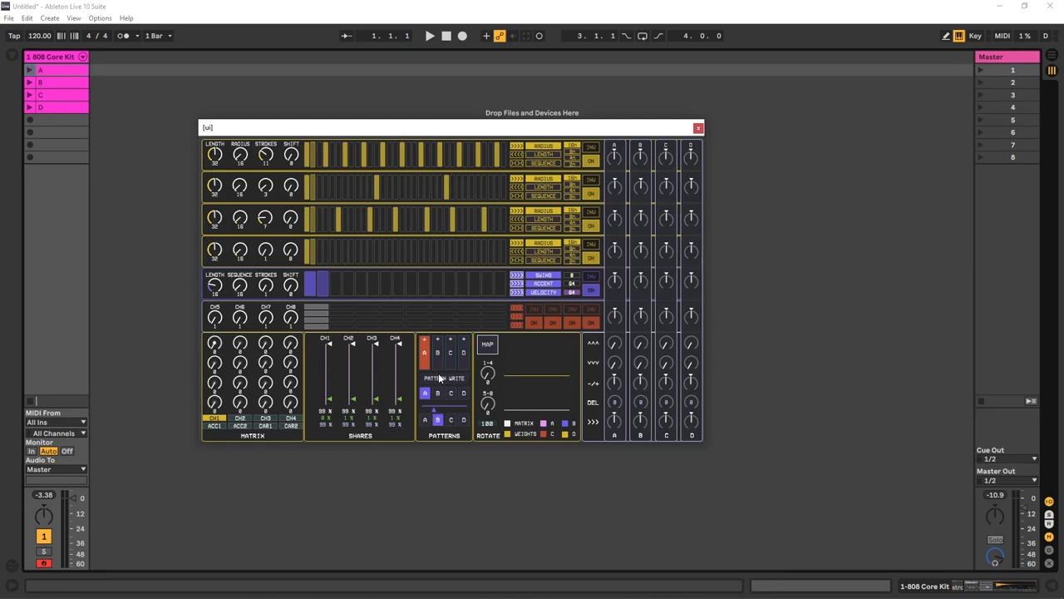
pyautogui.moveTo(467, 381)
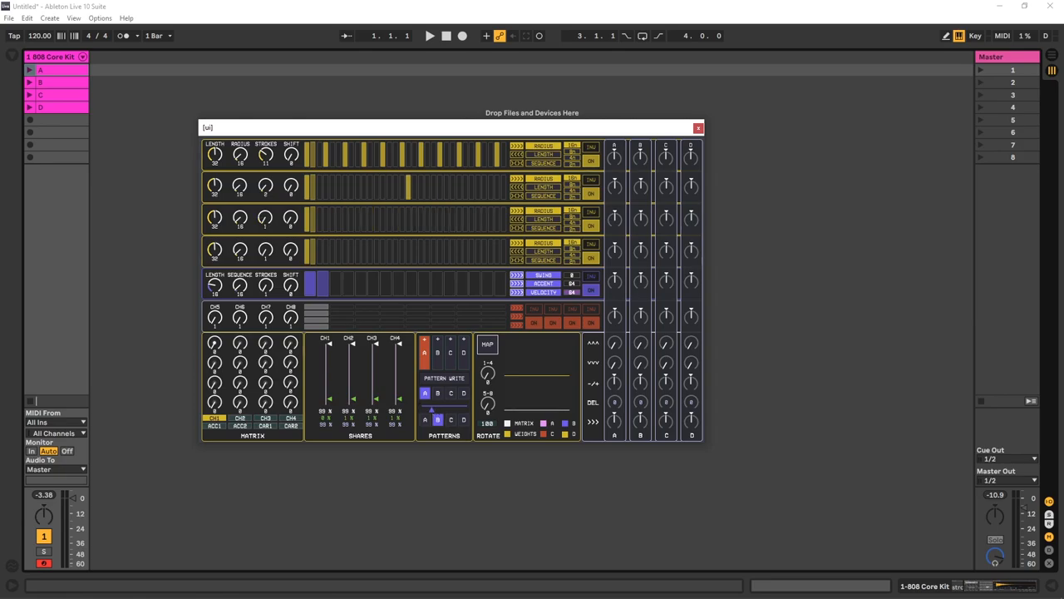
# - Disable Strokes Pattern Write so row edits leave patterns A–D intact
pyautogui.click(438, 352)
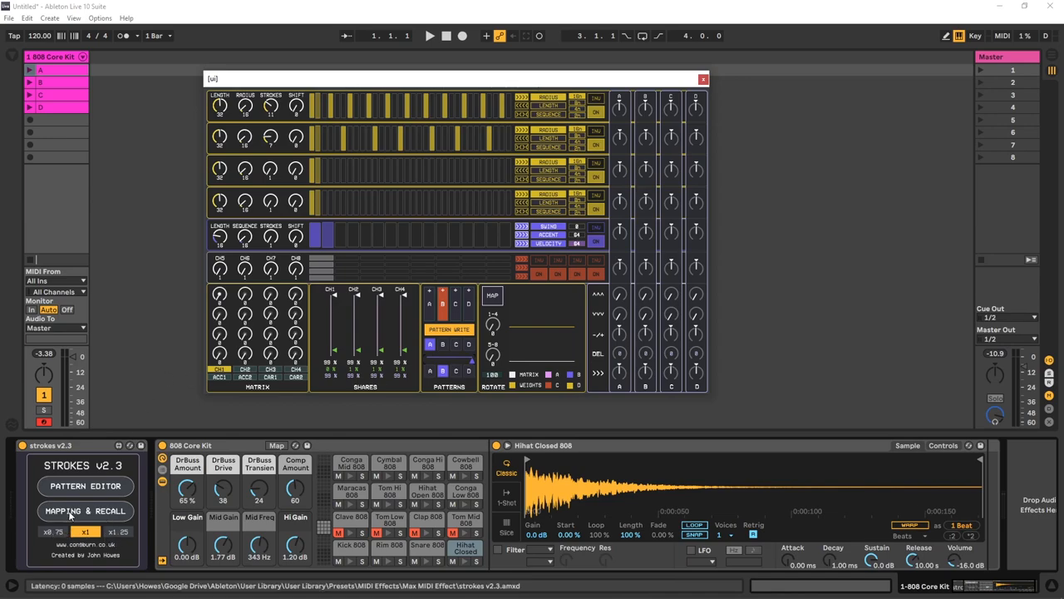
# - Open the Strokes Mapping & Recall window, then set the editor scale back to x1
pyautogui.click(84, 511)
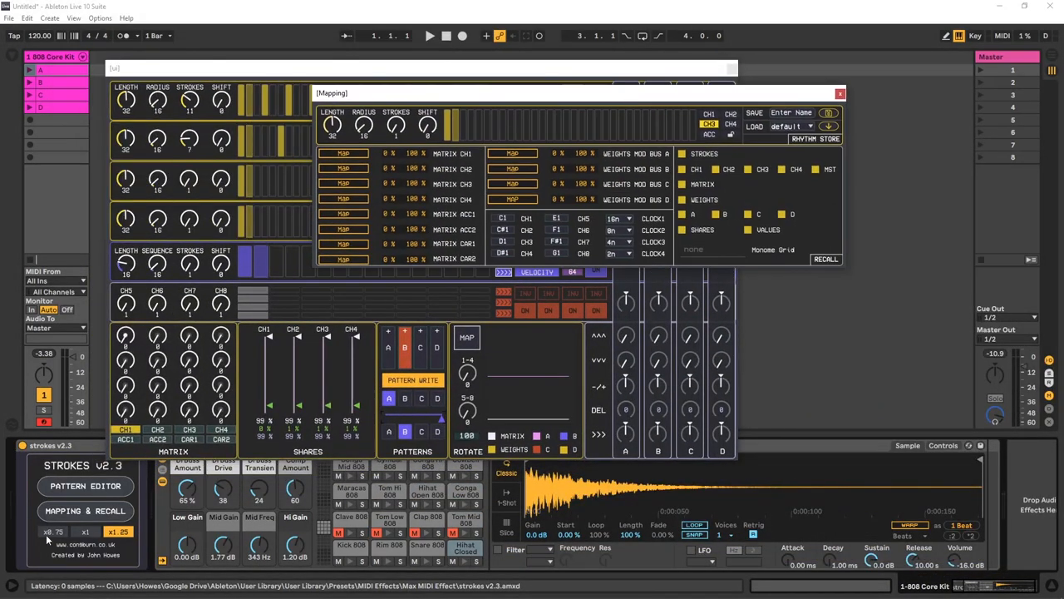
pyautogui.click(840, 93)
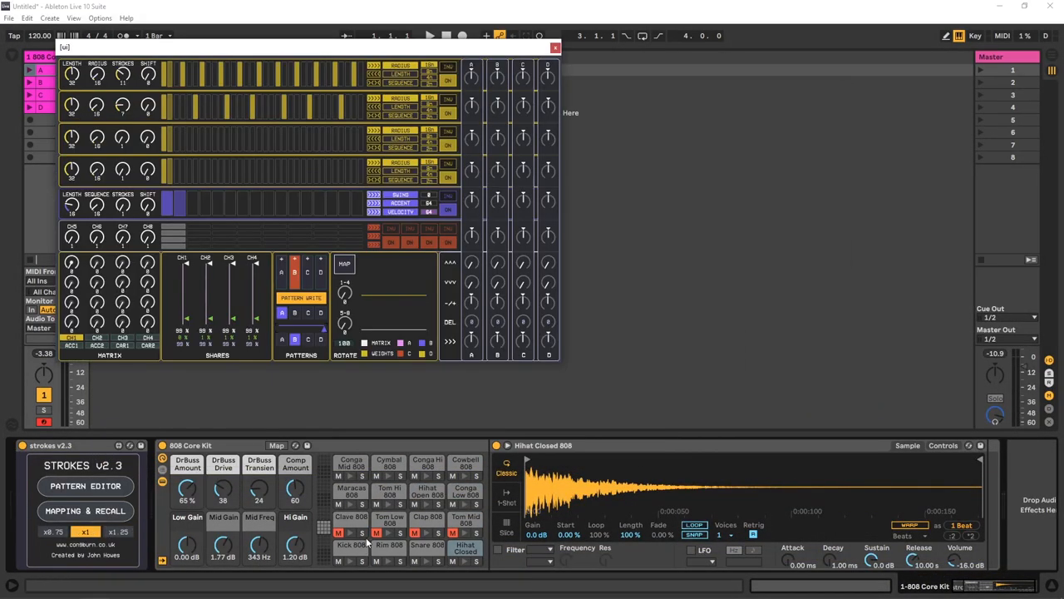